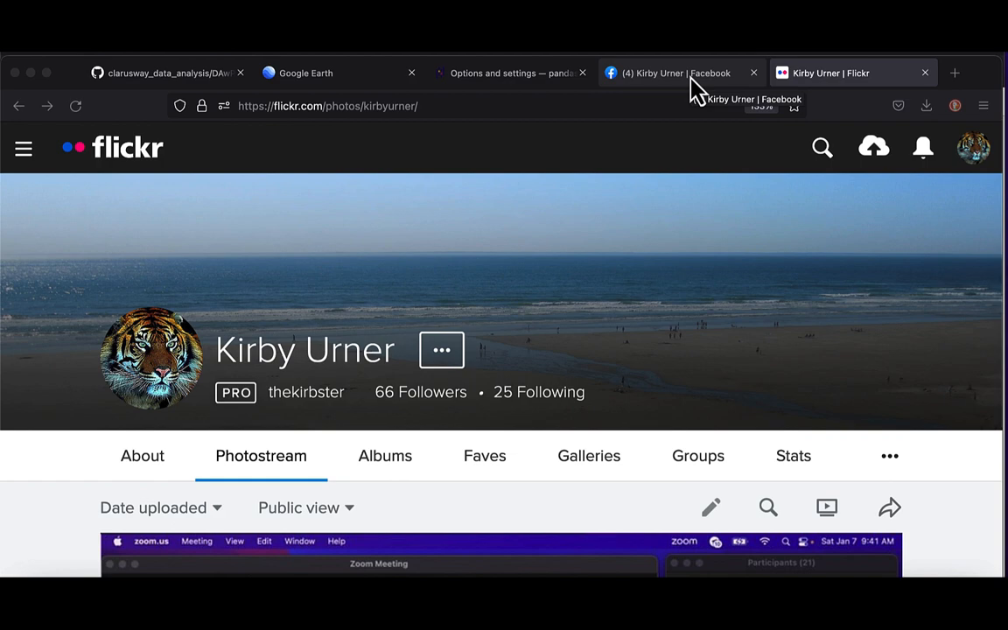
Switch to the Facebook profile and scroll down to the Yanjin, China narrowest-city photo post
left_click(681, 74)
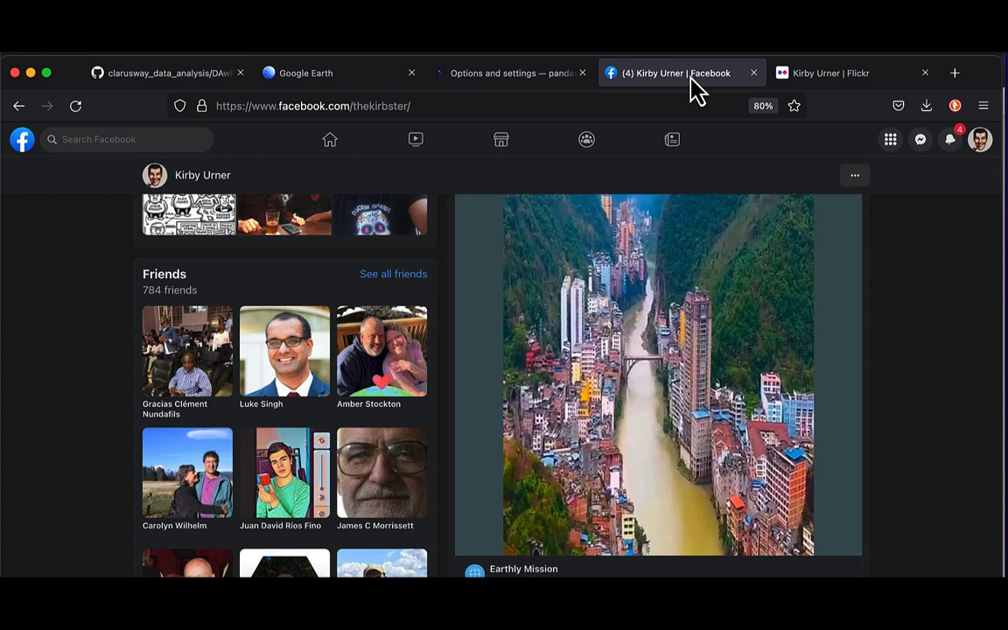
scroll("down", 3)
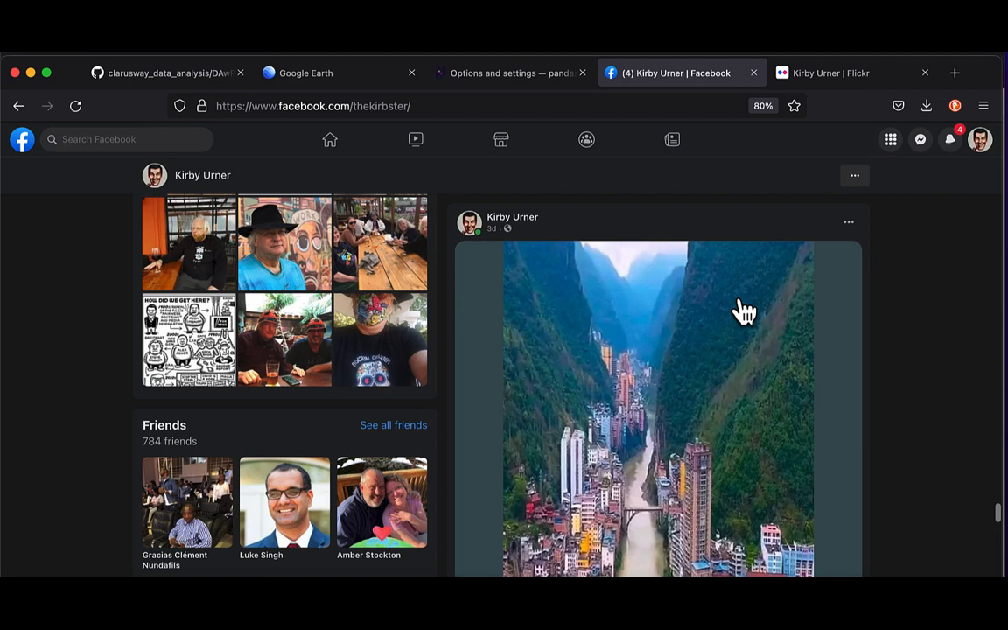
scroll("down", 3)
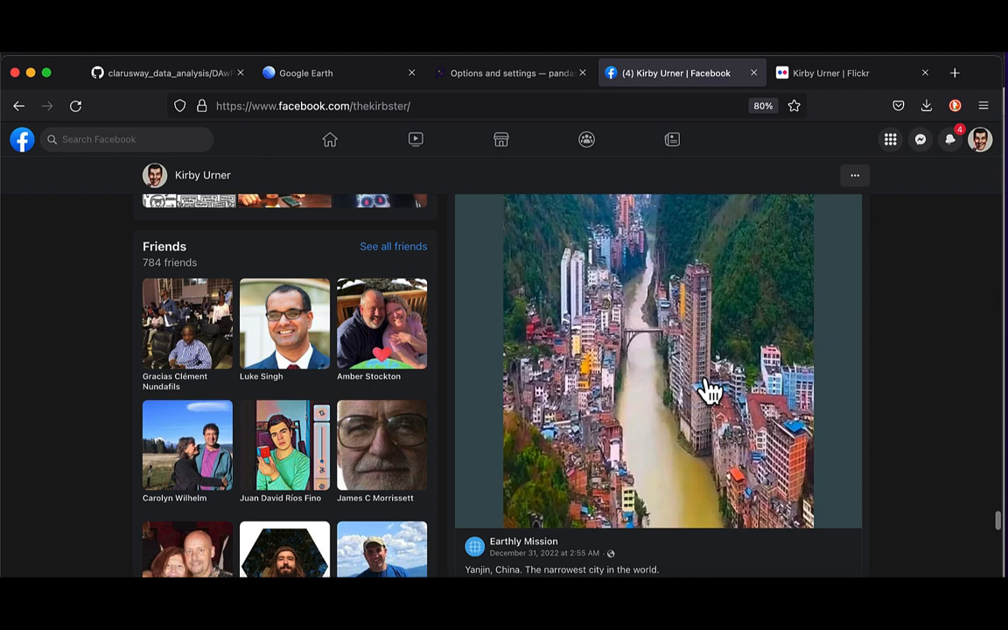
mouse_move(630, 175)
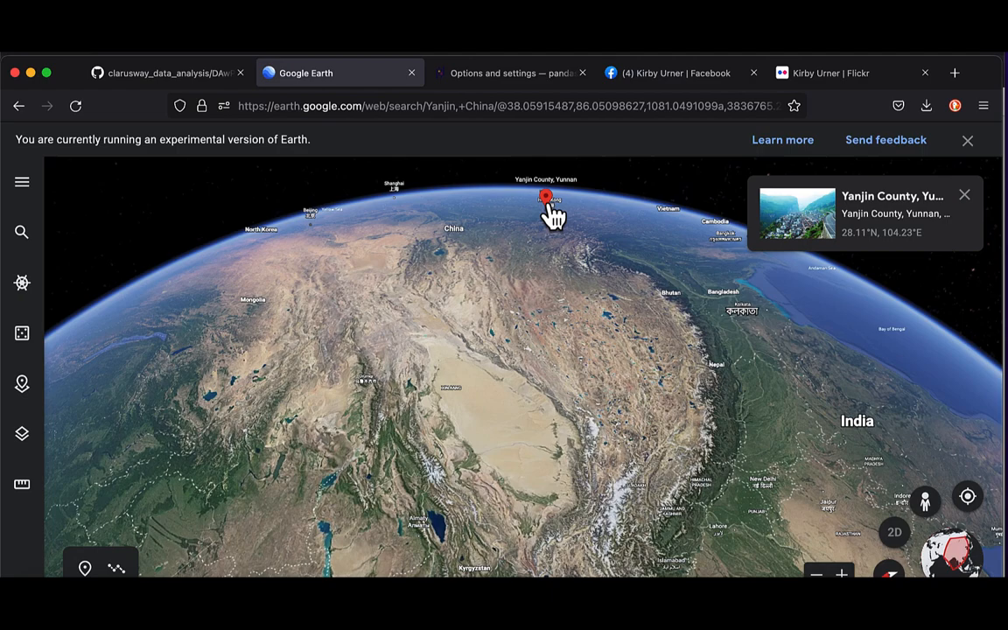
Zoom in over the mountain terrain around Yanjin County, Yunnan, then move to the JupyterLab notebook
scroll("down", 3)
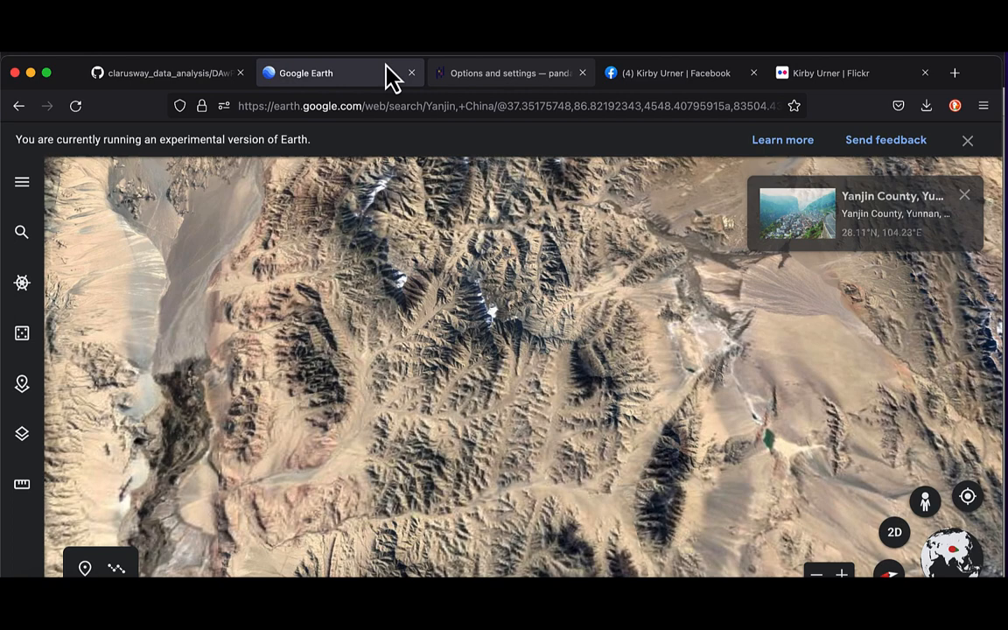
left_click(166, 73)
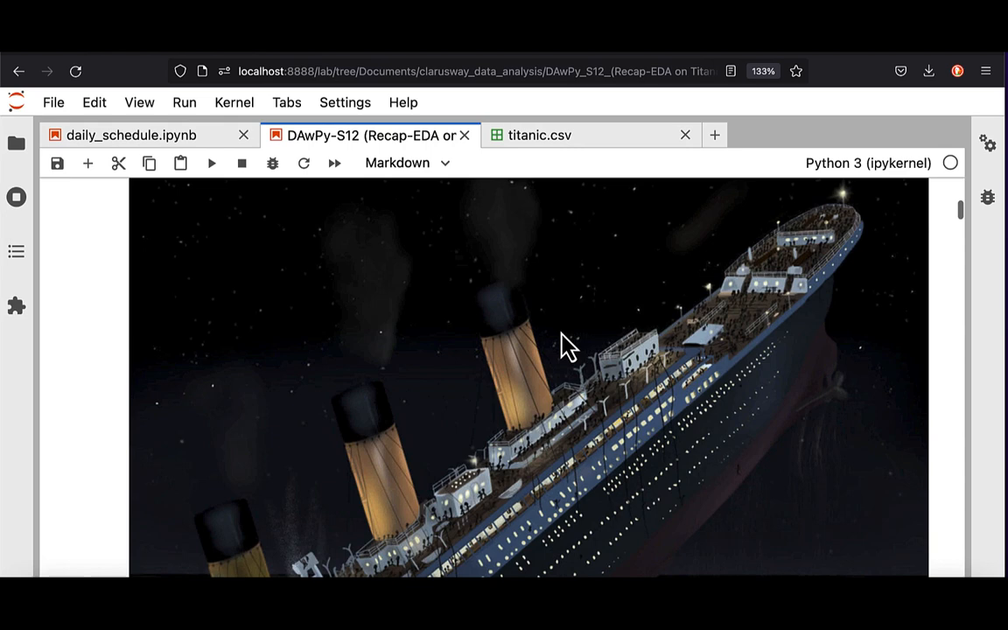
Scroll the Titanic EDA notebook to the loaded DataFrame, then view the daily_schedule notebook
scroll("down", 3)
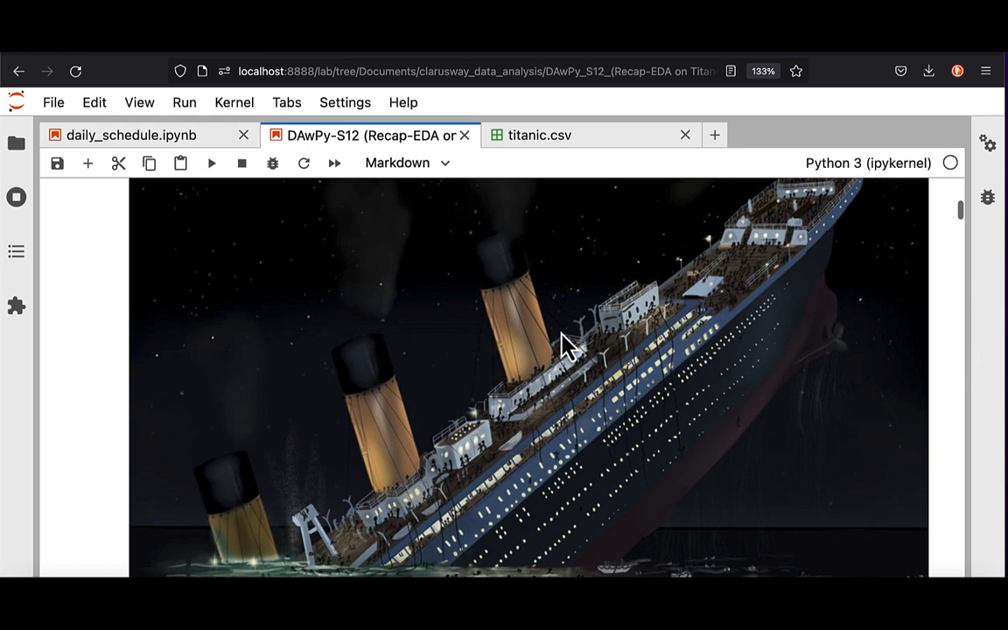
scroll("down", 3)
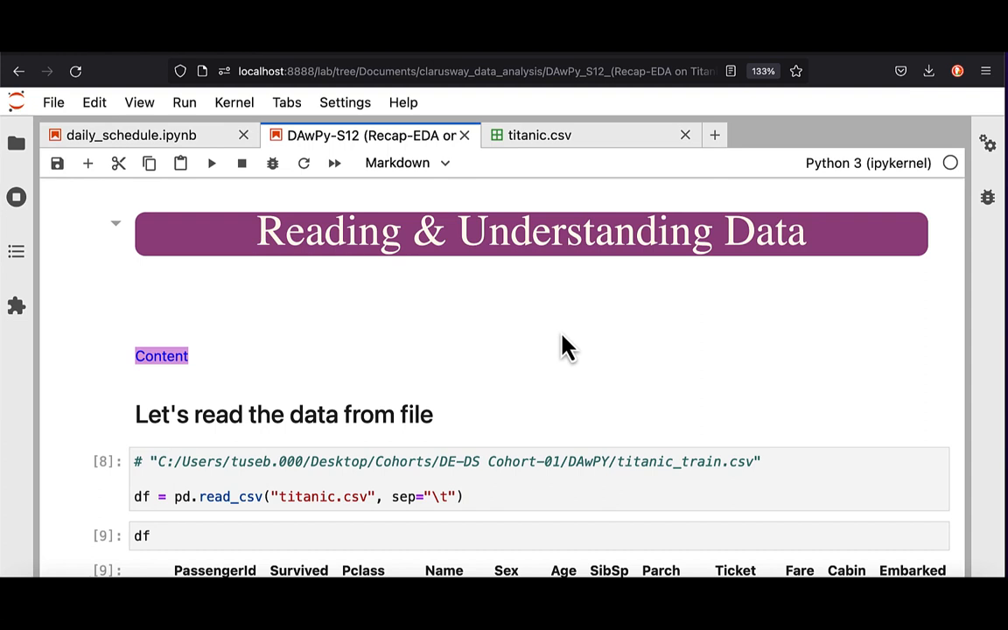
scroll("down", 3)
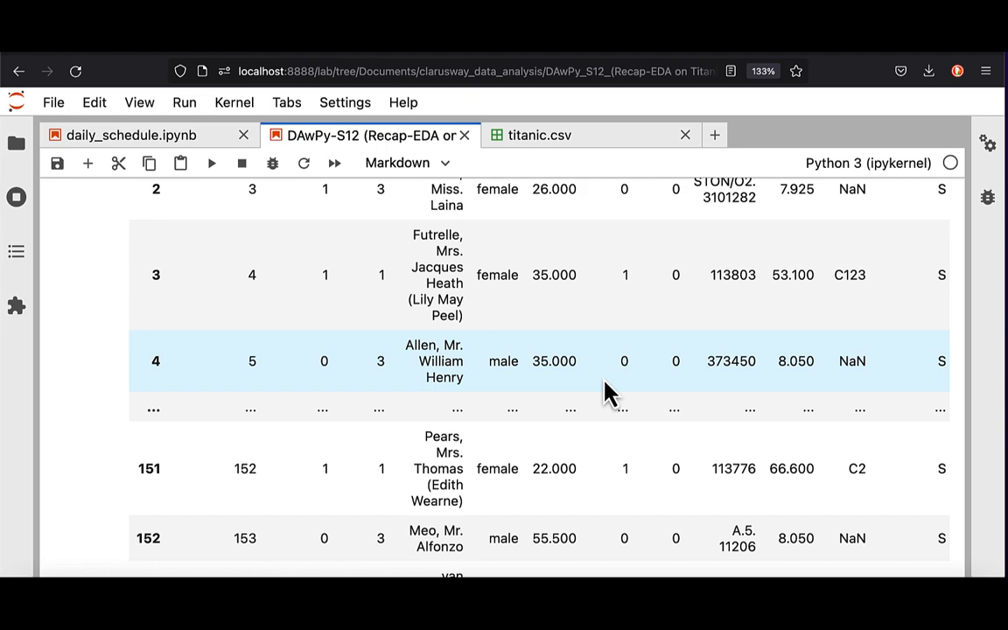
left_click(131, 135)
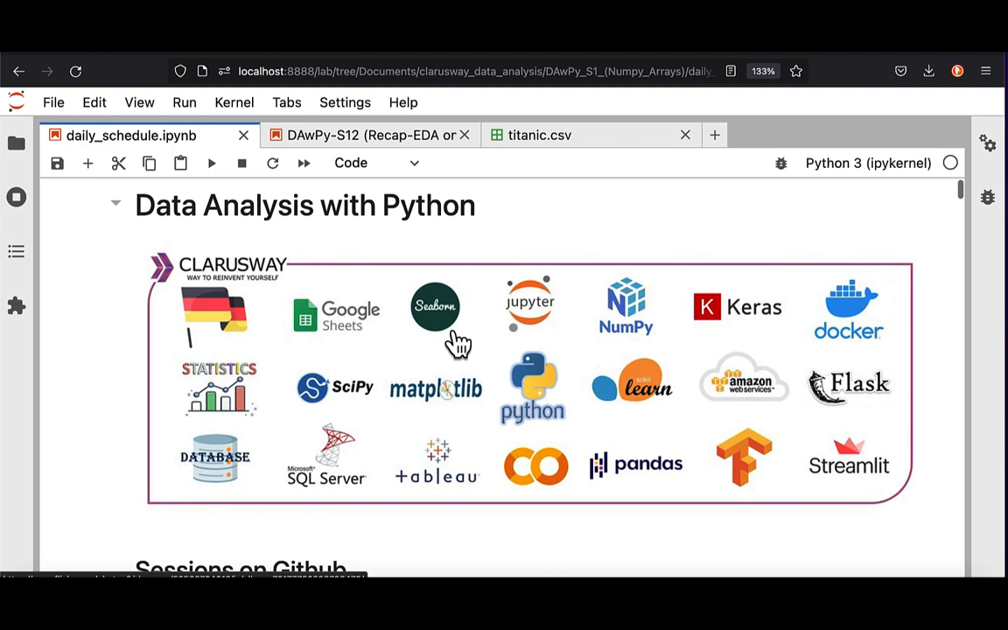
scroll("down", 3)
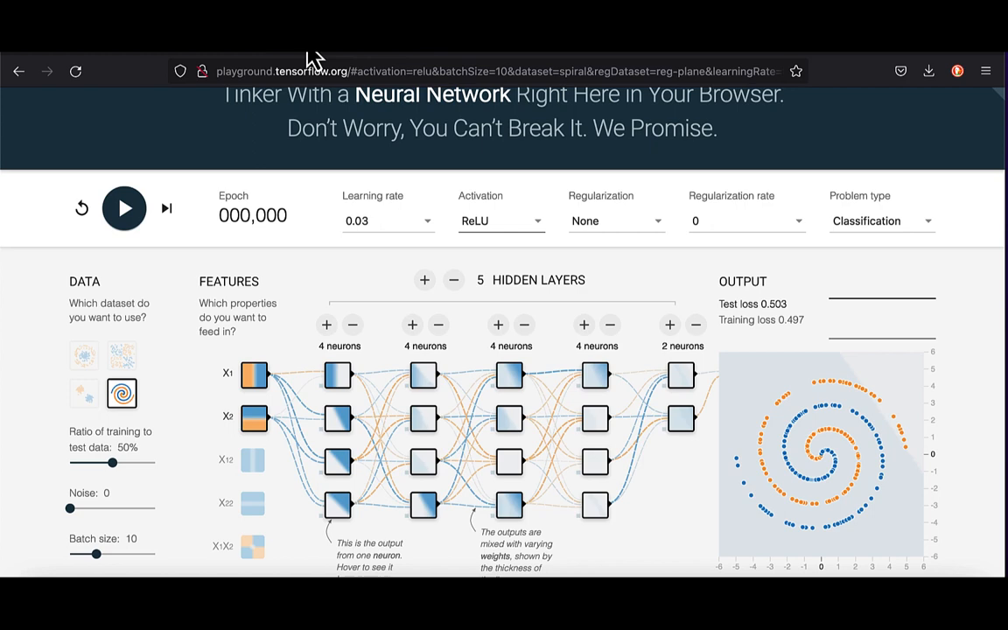
Scroll the TensorFlow Playground view of the five-hidden-layer ReLU network on the spiral dataset
scroll("down", 3)
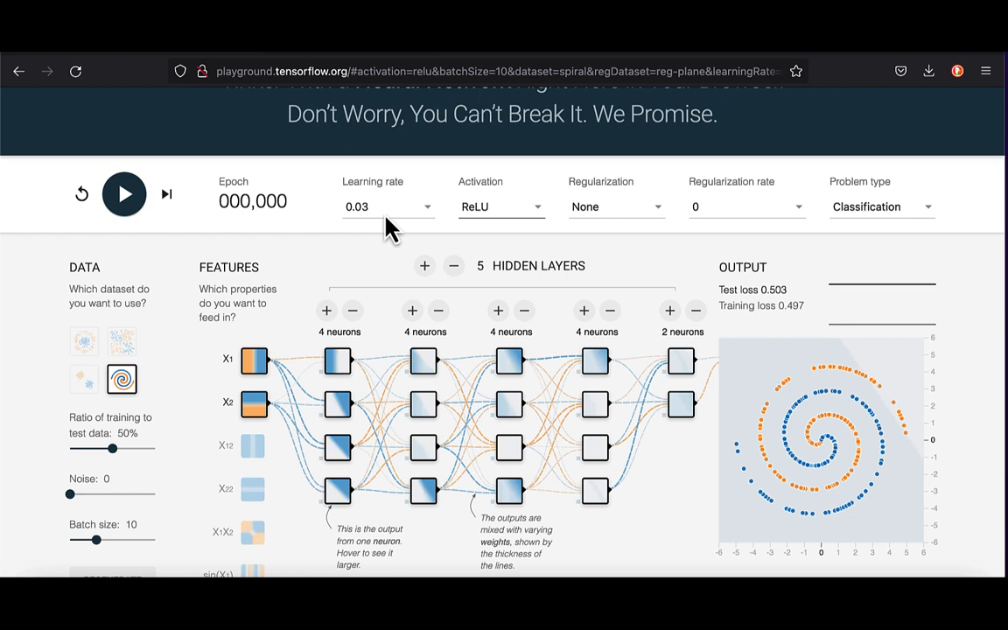
mouse_move(861, 63)
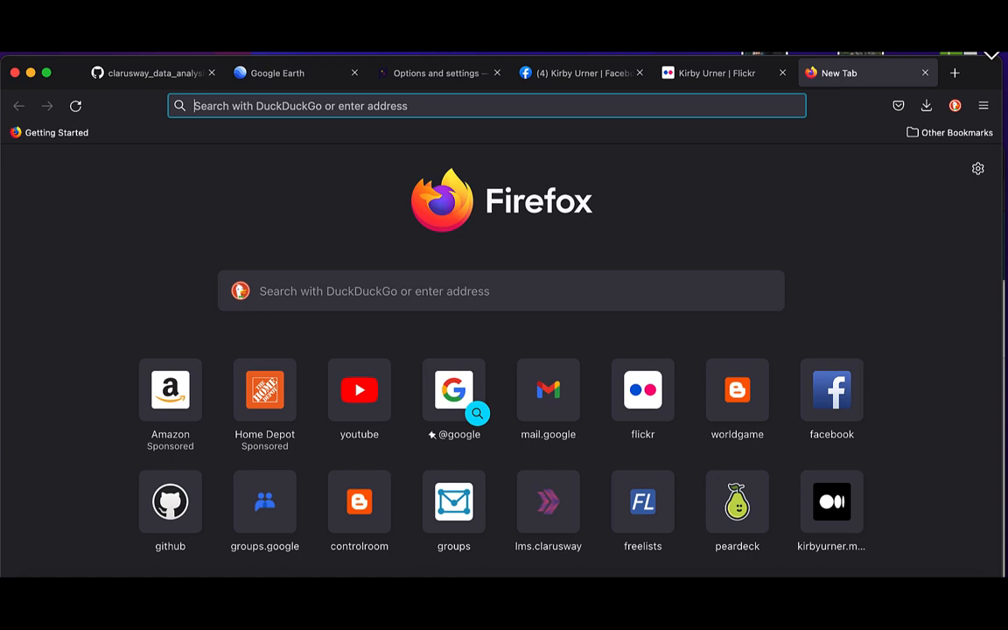
Bring up Kirby Urner's Flickr photostream and scroll through the Zoom meeting screenshots
left_click(708, 74)
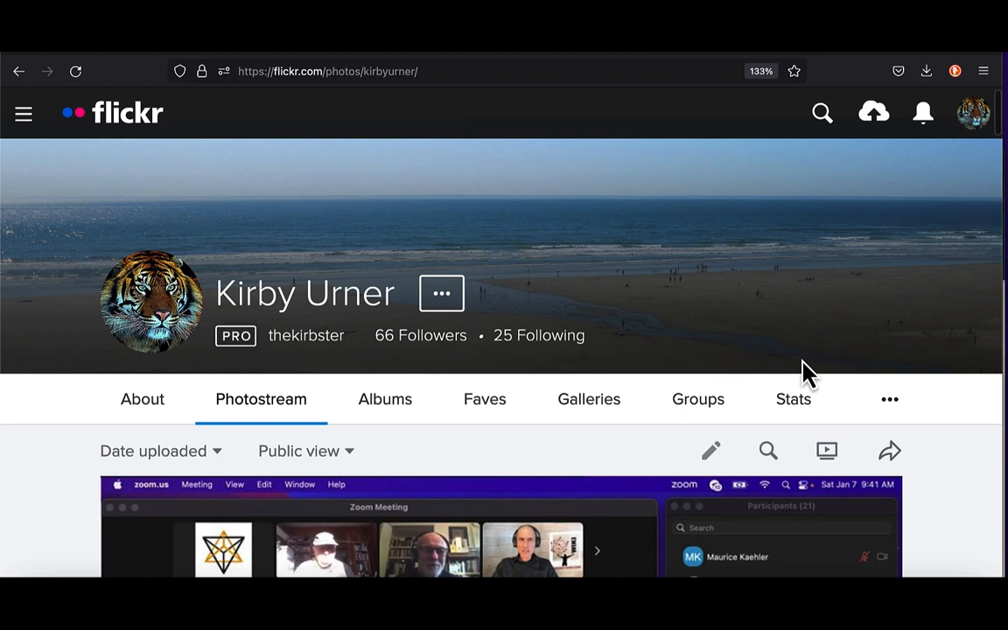
scroll("down", 3)
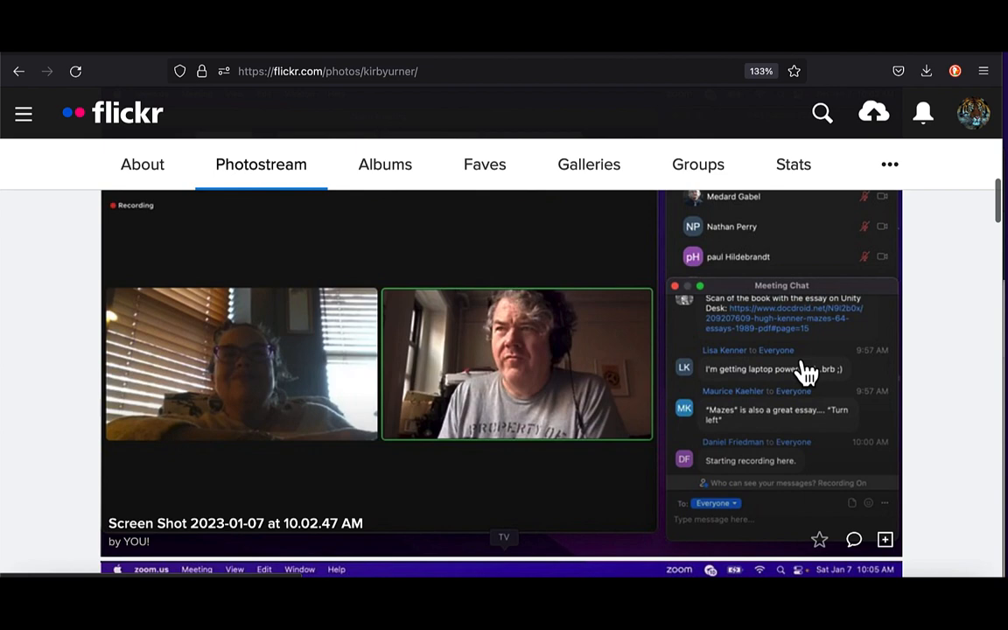
scroll("down", 3)
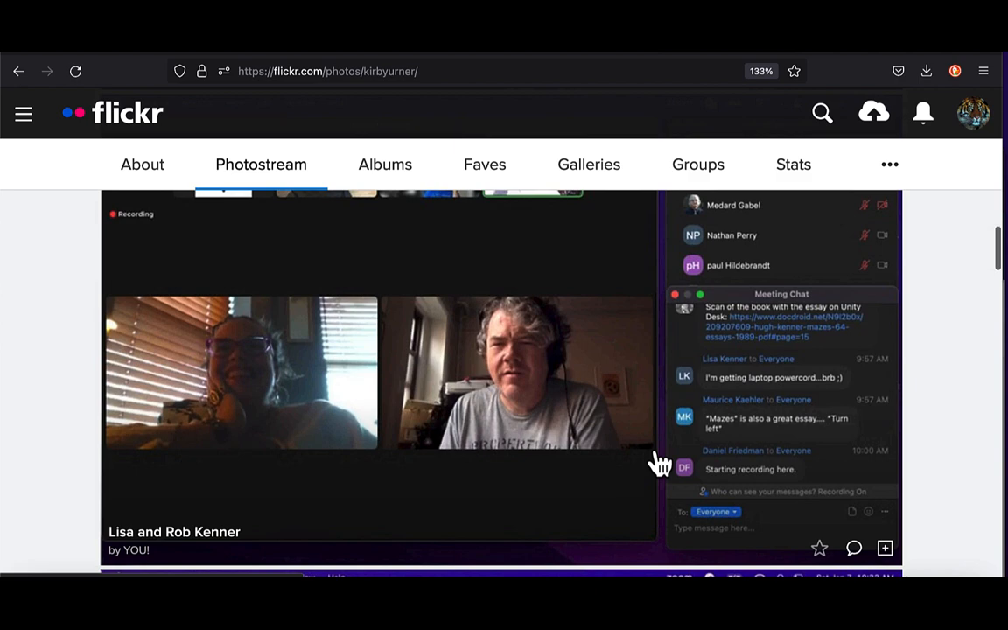
scroll("down", 3)
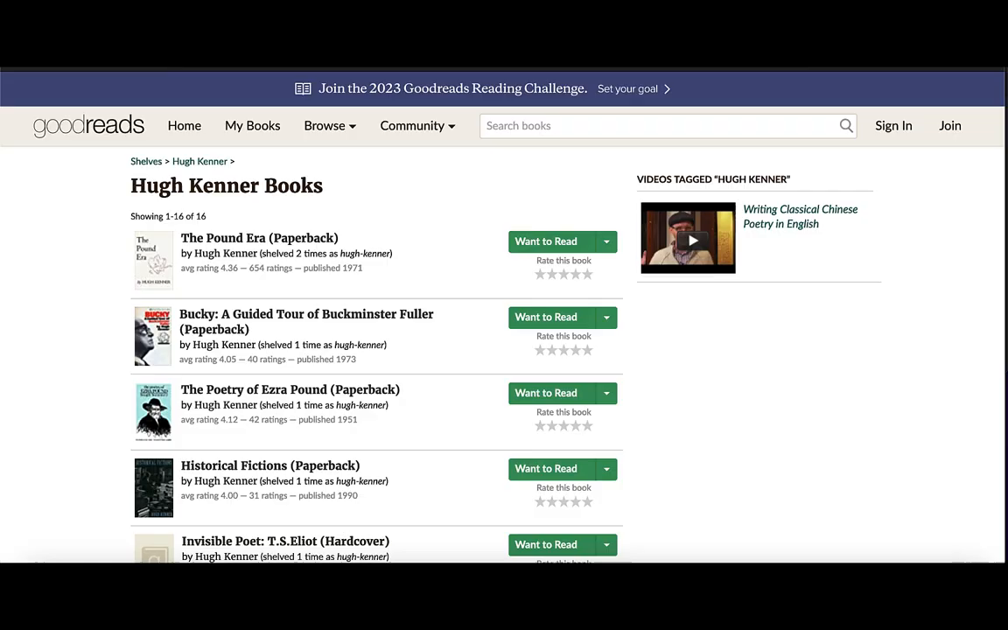
Scroll down the Goodreads Hugh Kenner book list past The Pound Era and Bucky
scroll("down", 3)
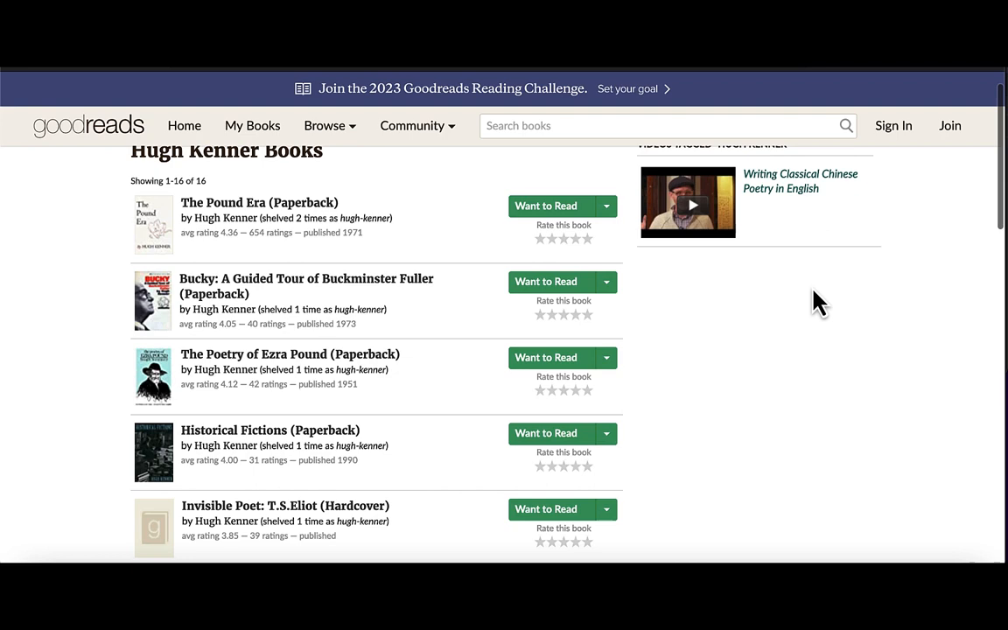
scroll("down", 3)
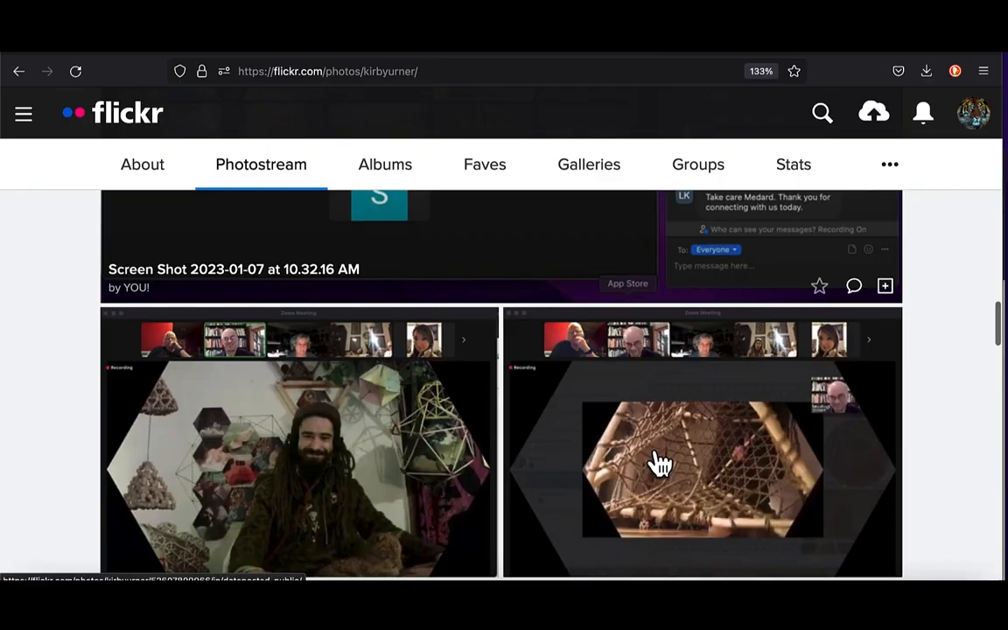
Scroll further down the Flickr photostream to the hexagon-framed Zoom screenshots
scroll("down", 3)
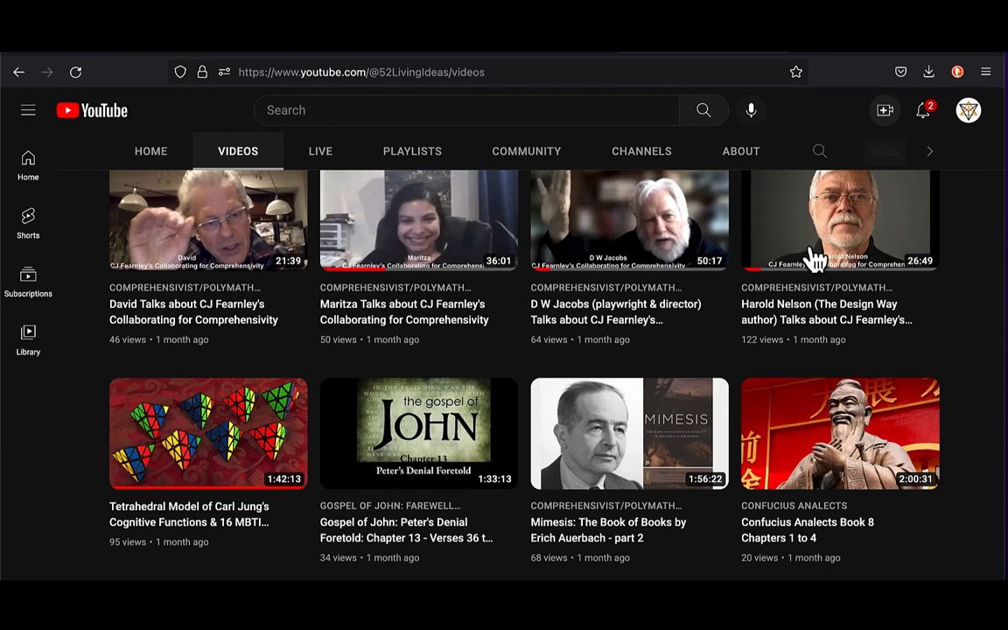
Scroll through the uploads on the 52 Living Ideas YouTube channel's Videos page
scroll("down", 3)
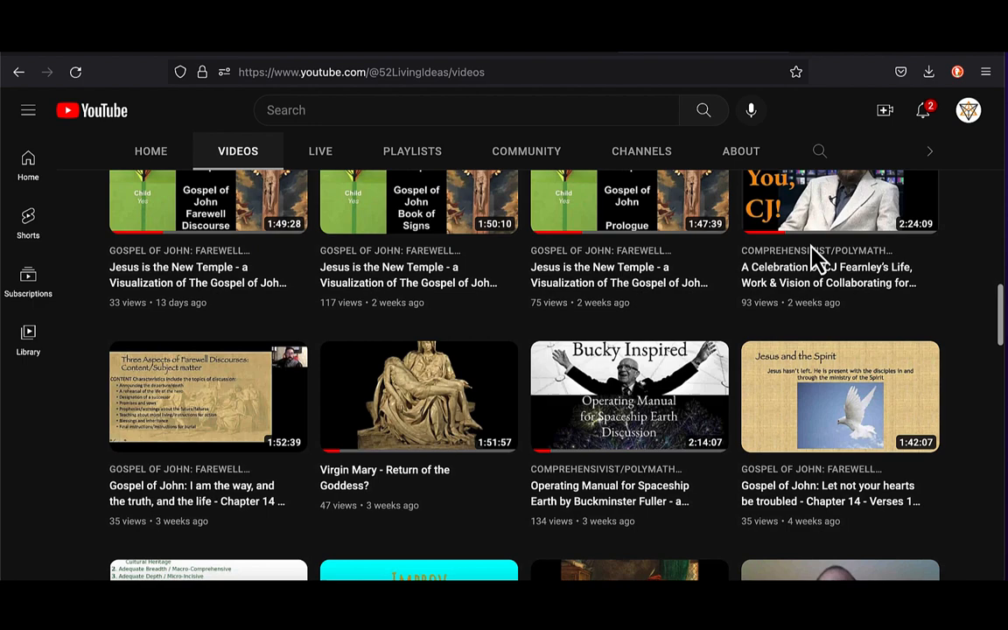
scroll("down", 3)
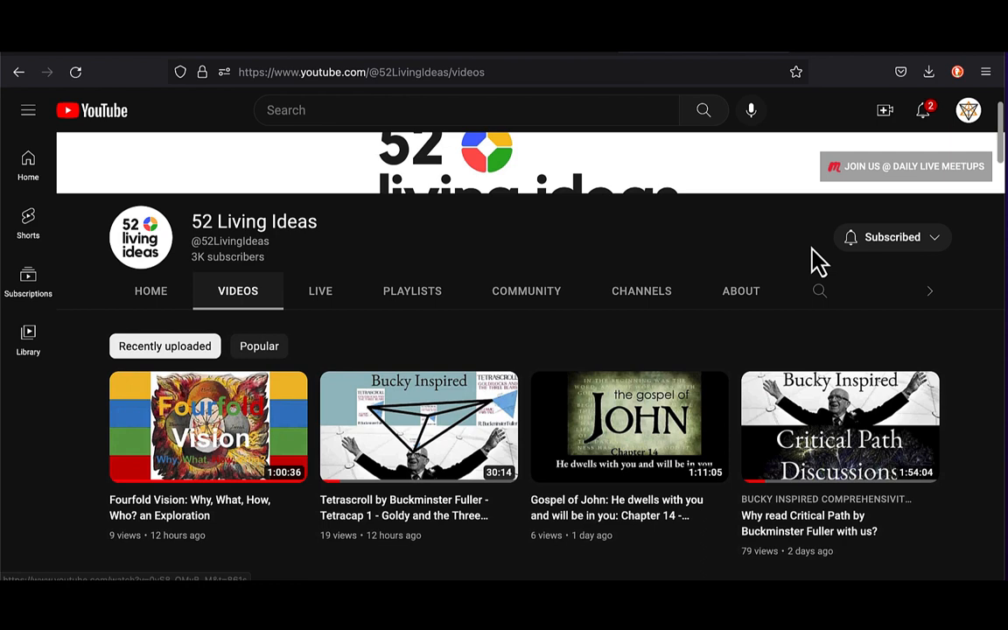
scroll("down", 3)
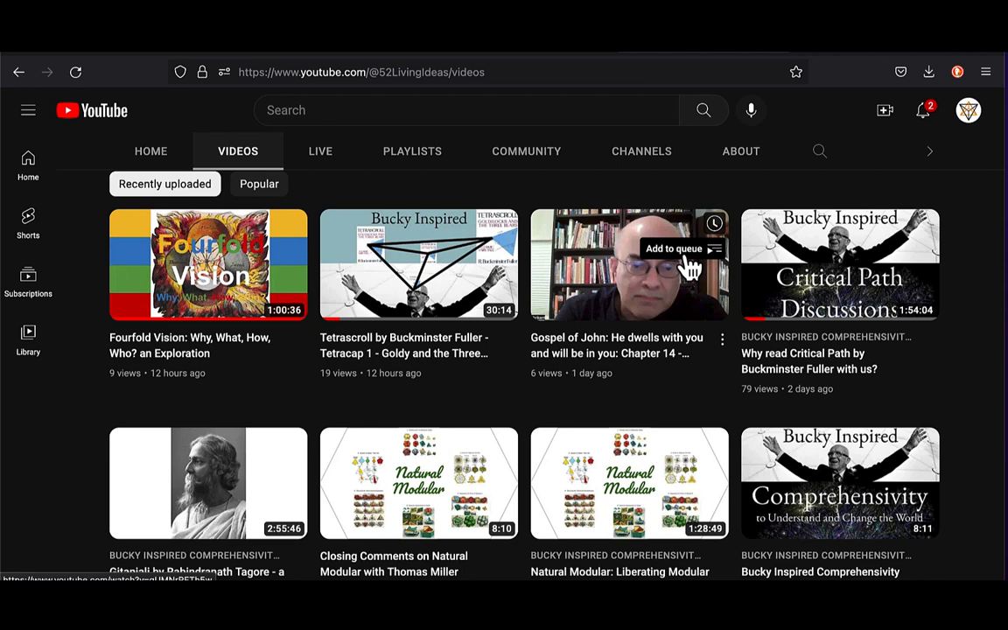
scroll("down", 3)
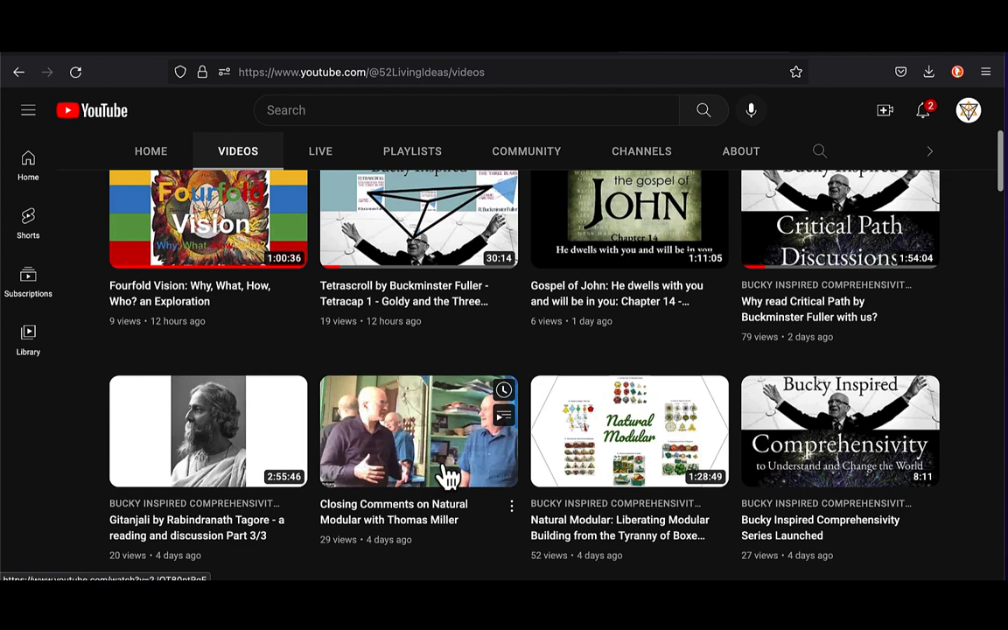
scroll("down", 3)
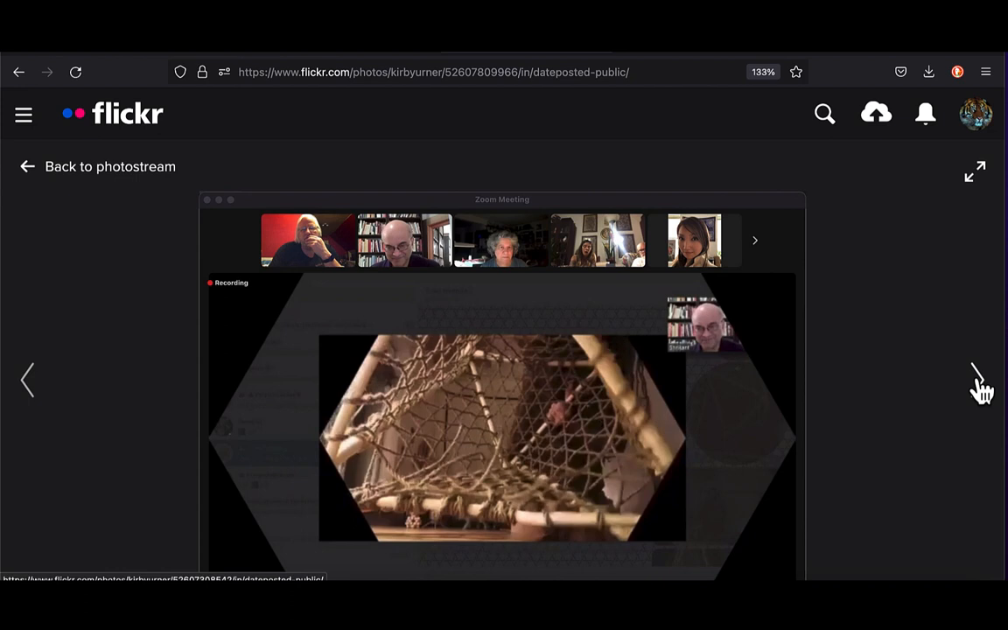
Advance from the rope-net Zoom screenshot to the next photo in the Flickr photostream
left_click(976, 379)
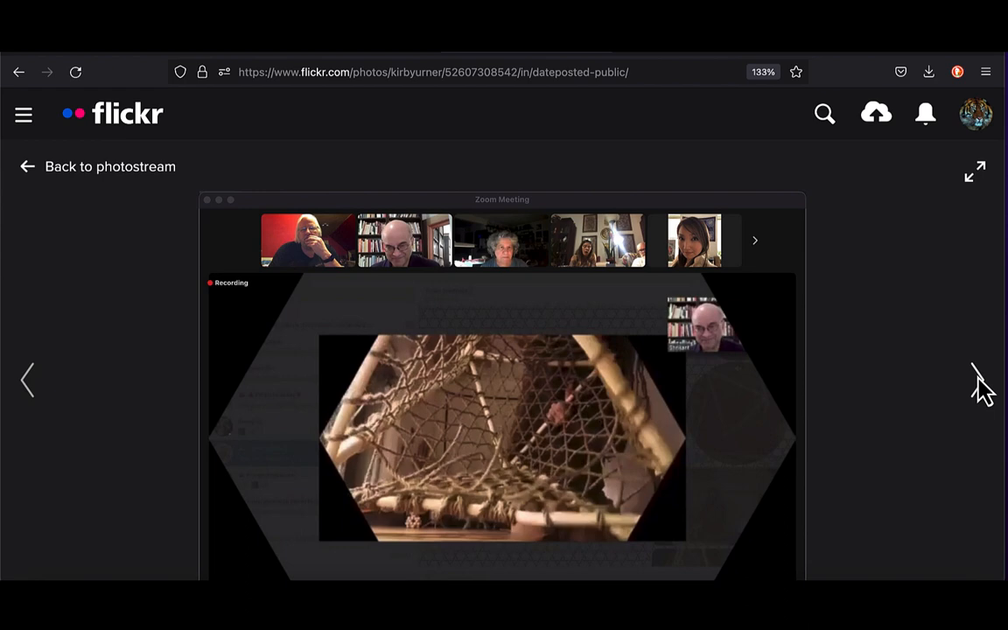